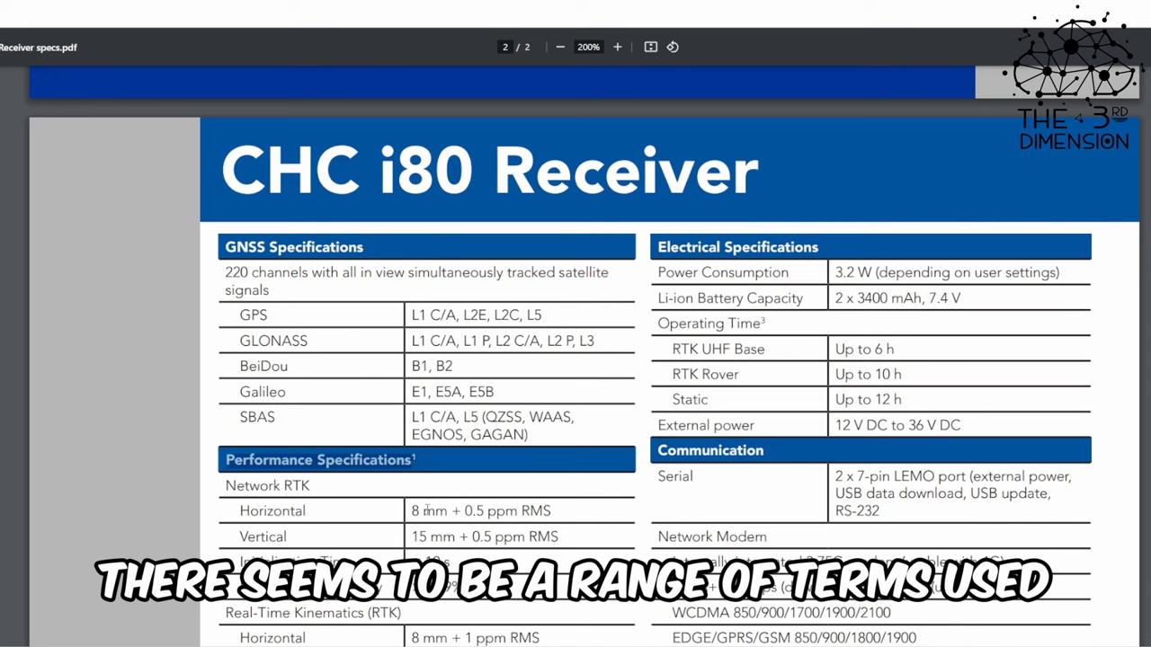
# - Scroll through the PDF specs, moving from the CHC i80 to the Trimble R12i datasheet
pyautogui.scroll(-3)
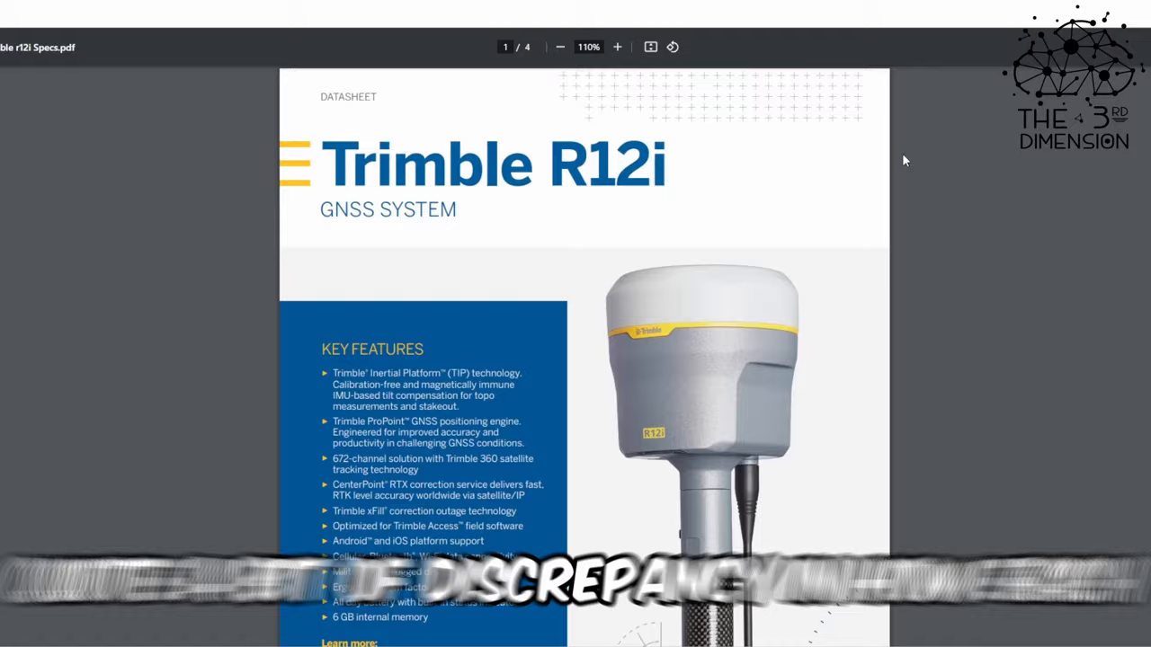
pyautogui.scroll(-3)
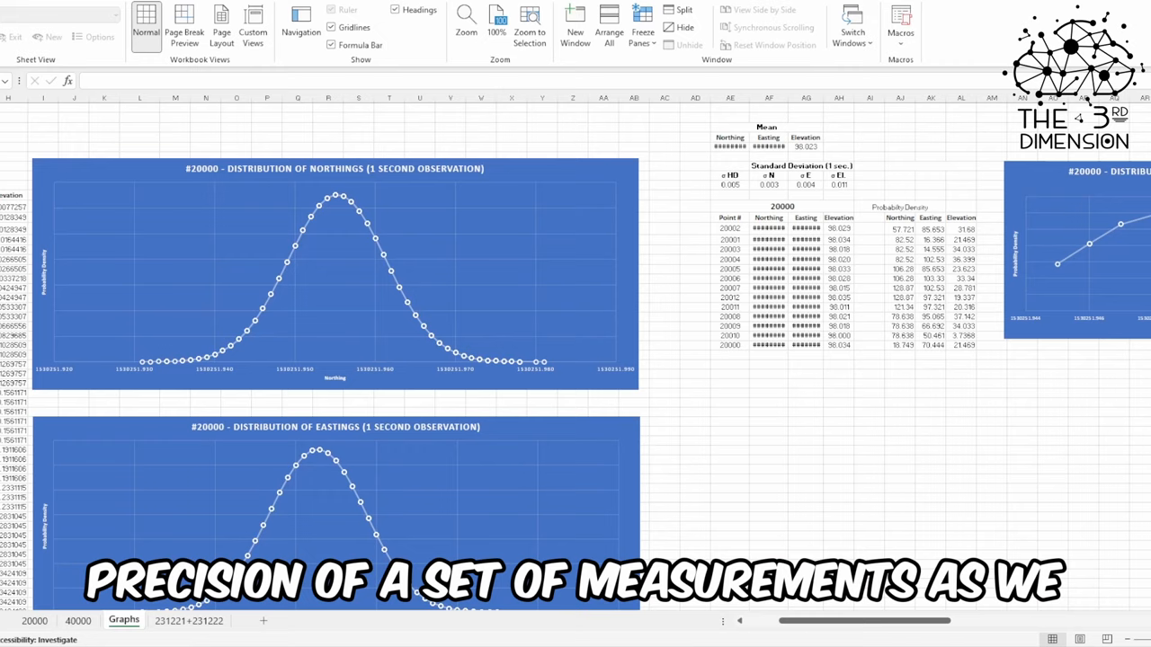
pyautogui.scroll(-3)
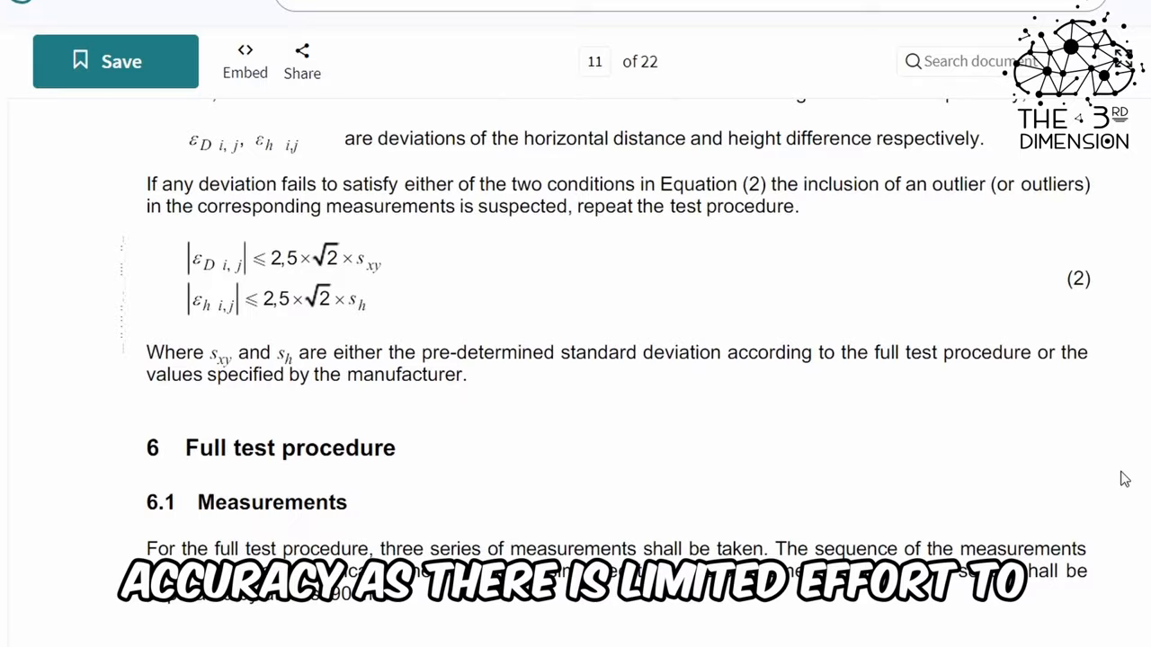
# - Scroll the Scribd document down to section 6, Full test procedure, on page 11
pyautogui.scroll(-3)
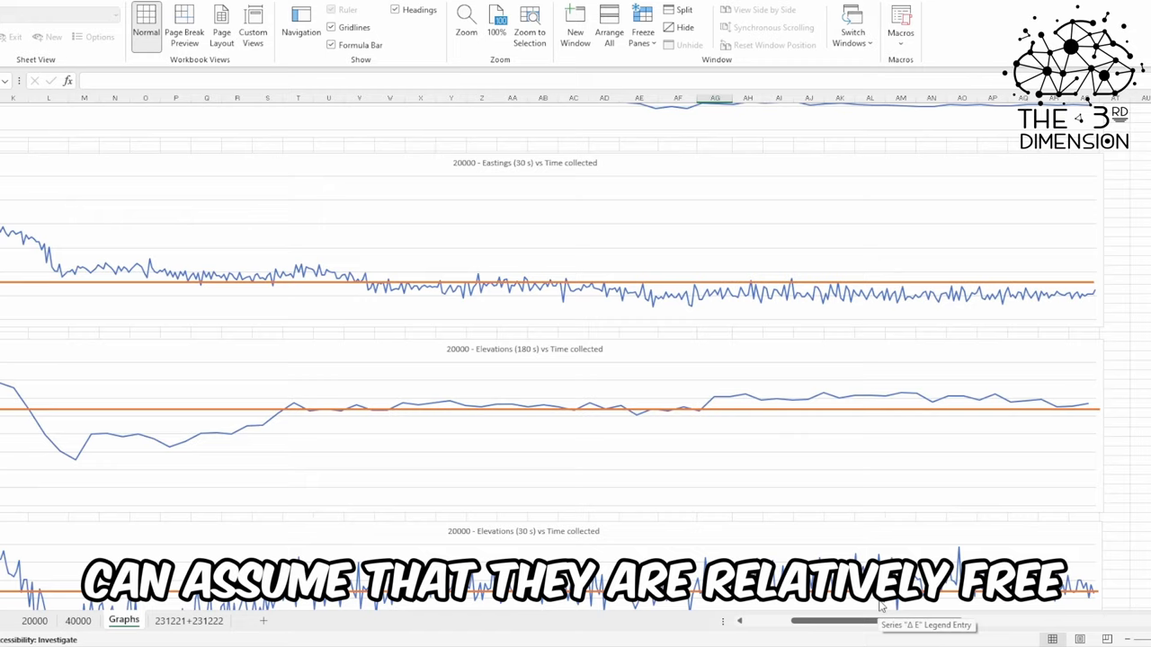
pyautogui.scroll(-3)
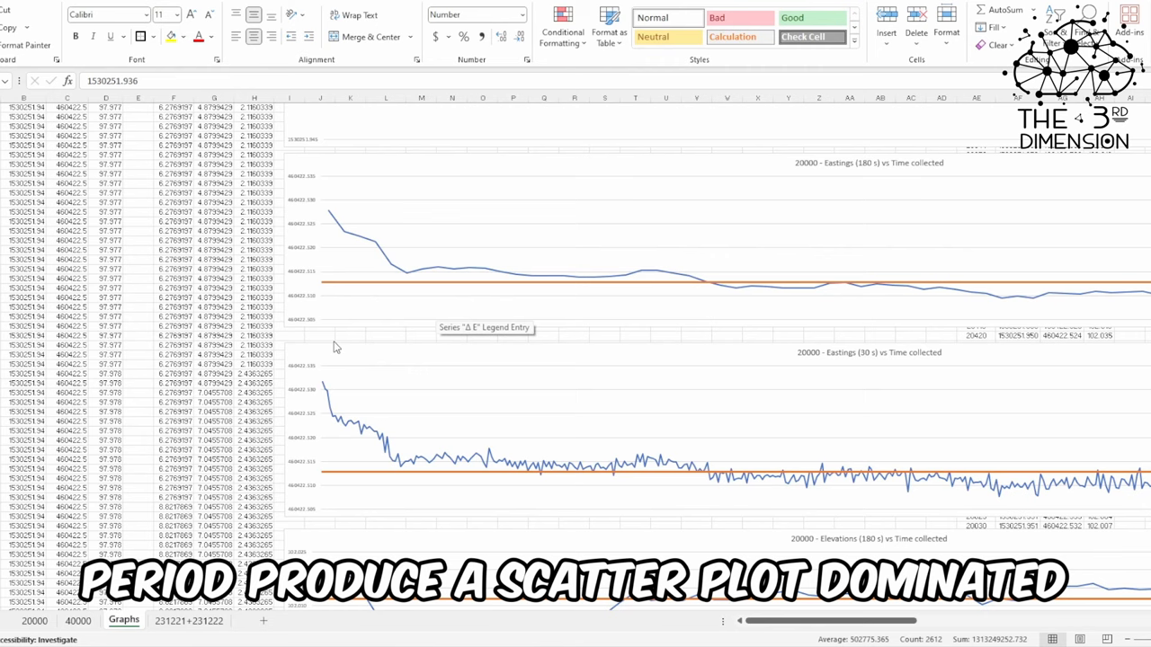
pyautogui.moveTo(322, 465)
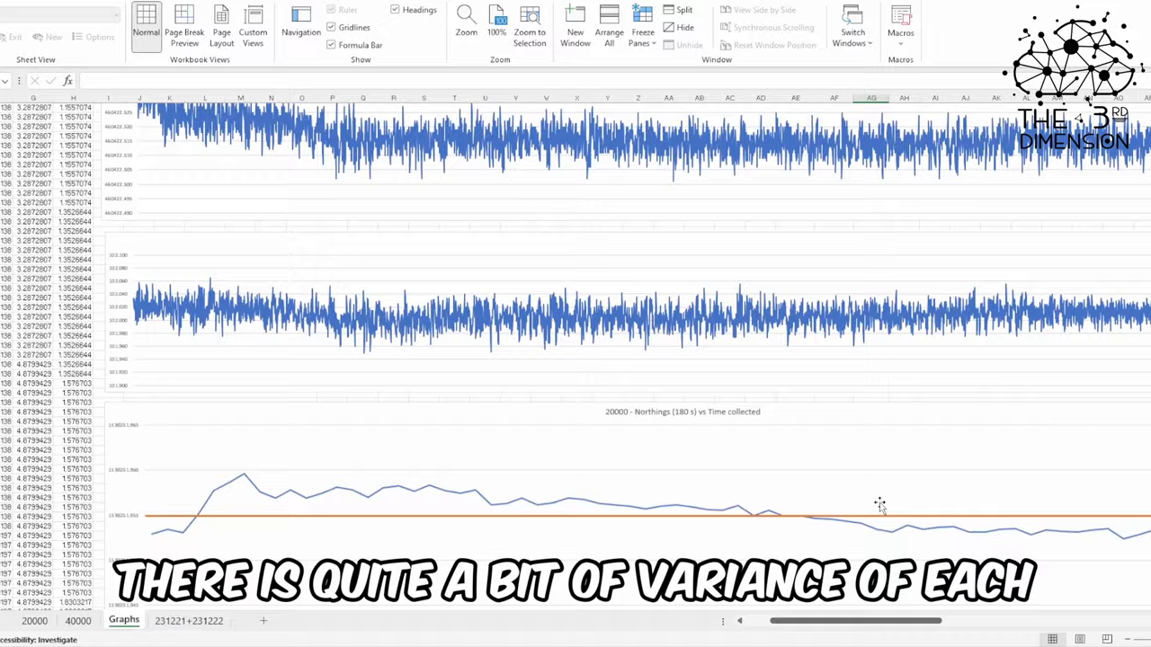
pyautogui.hscroll(3)
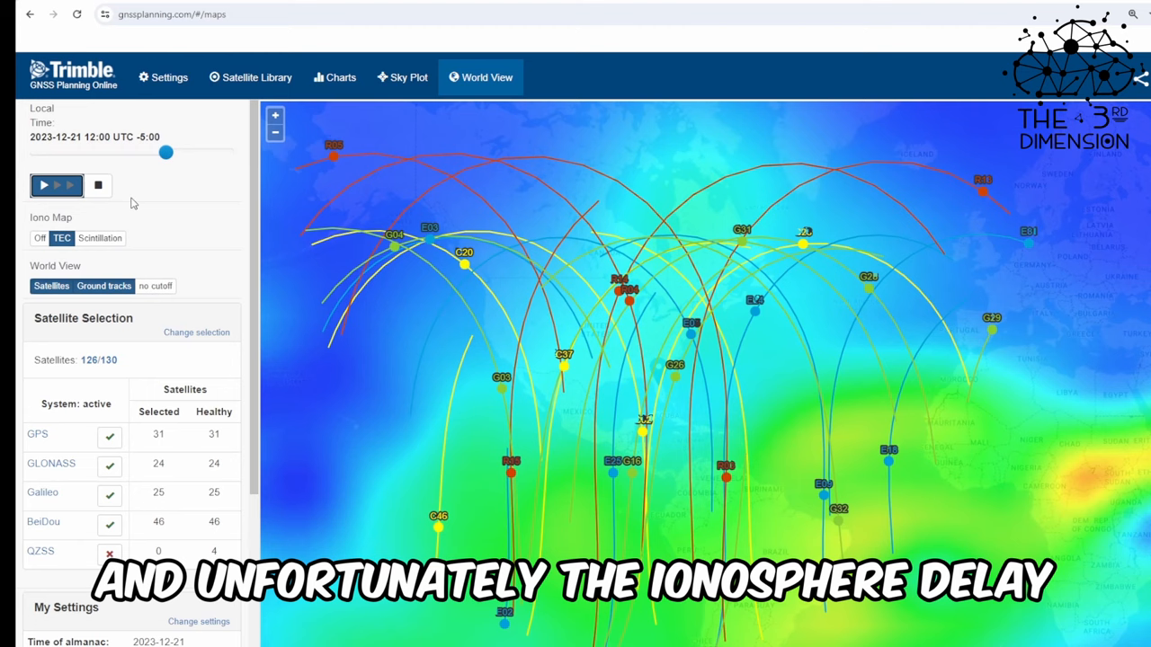
# - Drag the World View map showing TEC ionosphere and satellite ground tracks
pyautogui.moveTo(166, 152); pyautogui.dragTo(70, 151)
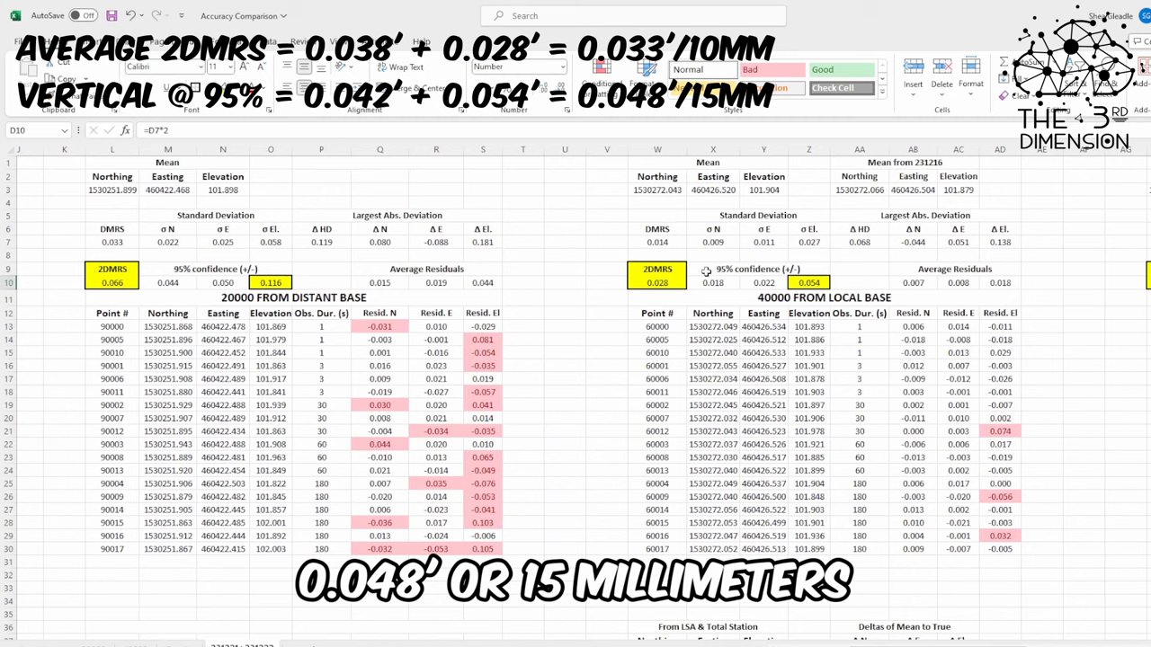
# - Scroll right to show Mean, Standard Deviation and 2DMRS blocks for both 20000 and 40000
pyautogui.hscroll(3)
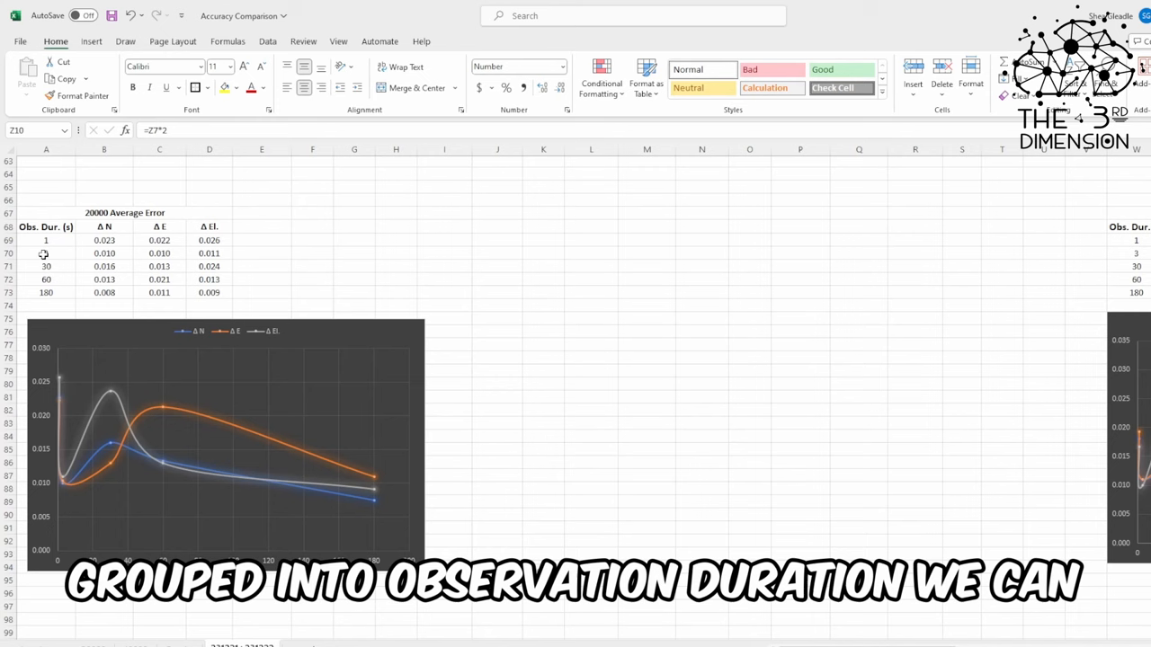
pyautogui.moveTo(171, 471)
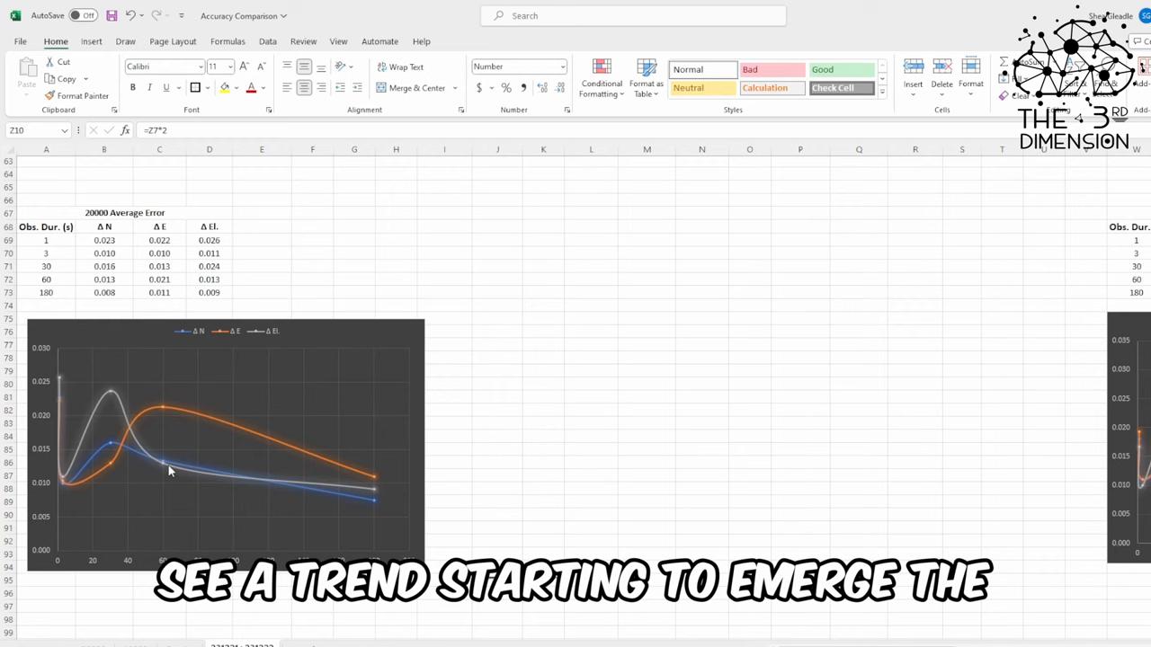
pyautogui.moveTo(103, 395)
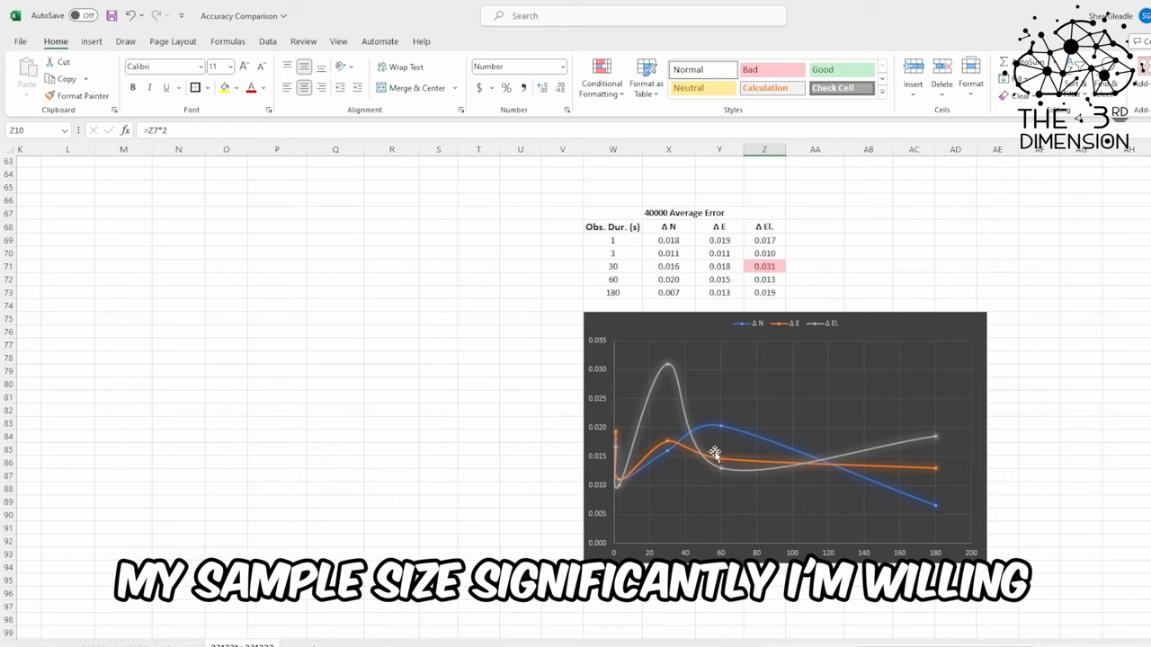
# - Scroll between the 20000 and 40000 Average Error charts near row 67
pyautogui.hscroll(3)
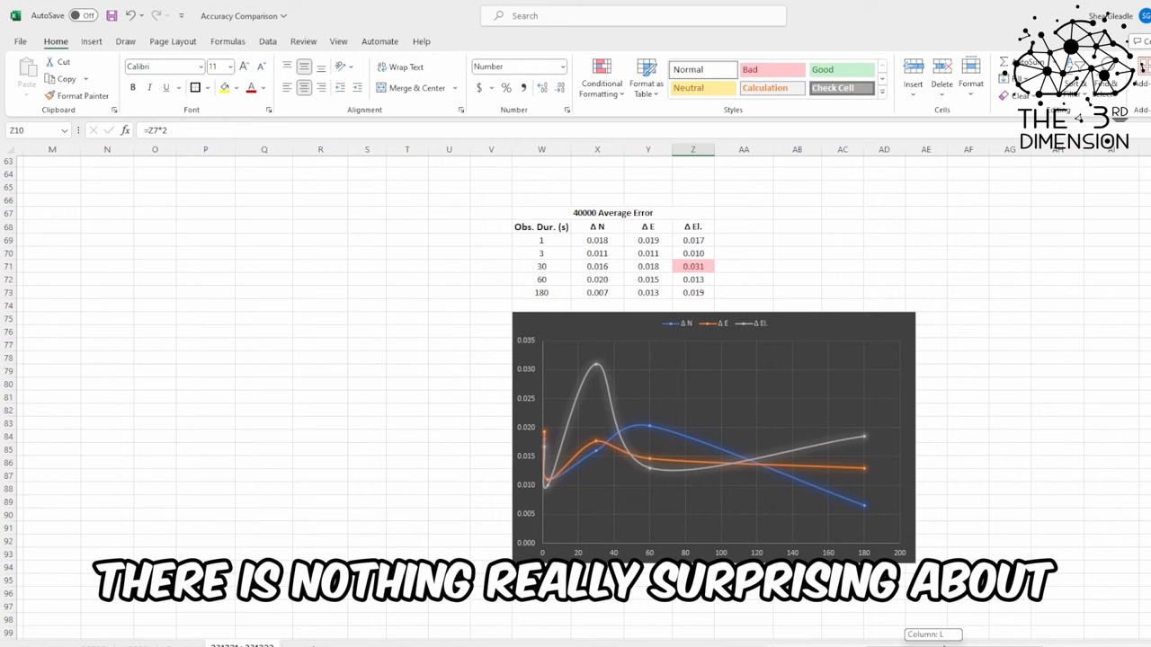
pyautogui.hscroll(-3)
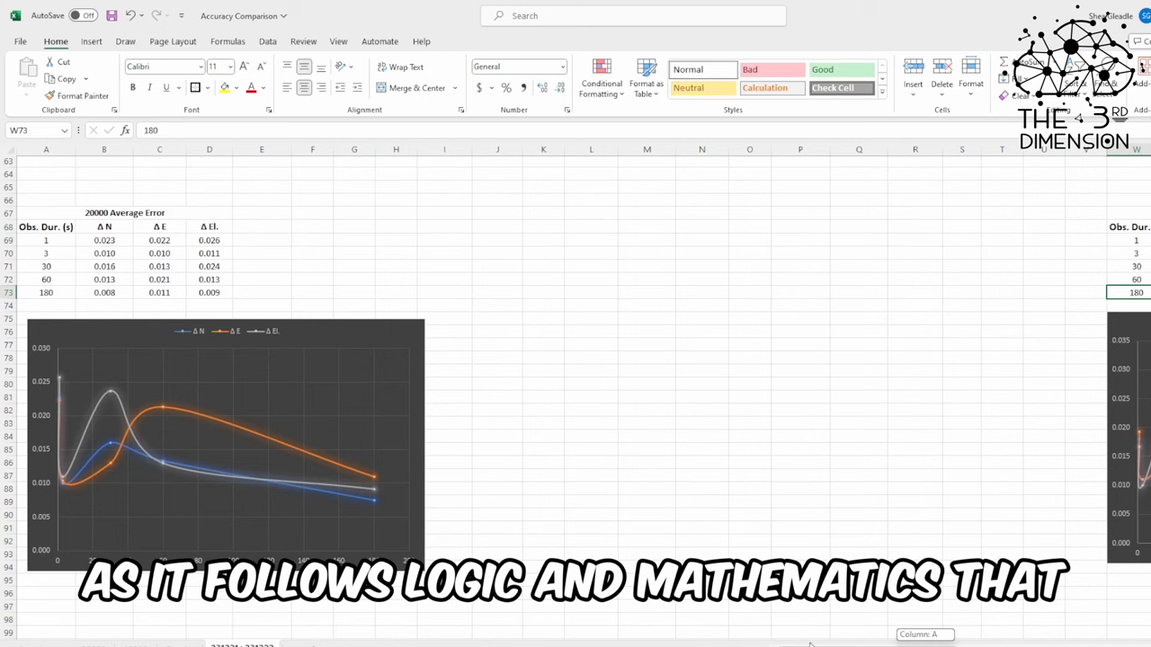
pyautogui.click(262, 278)
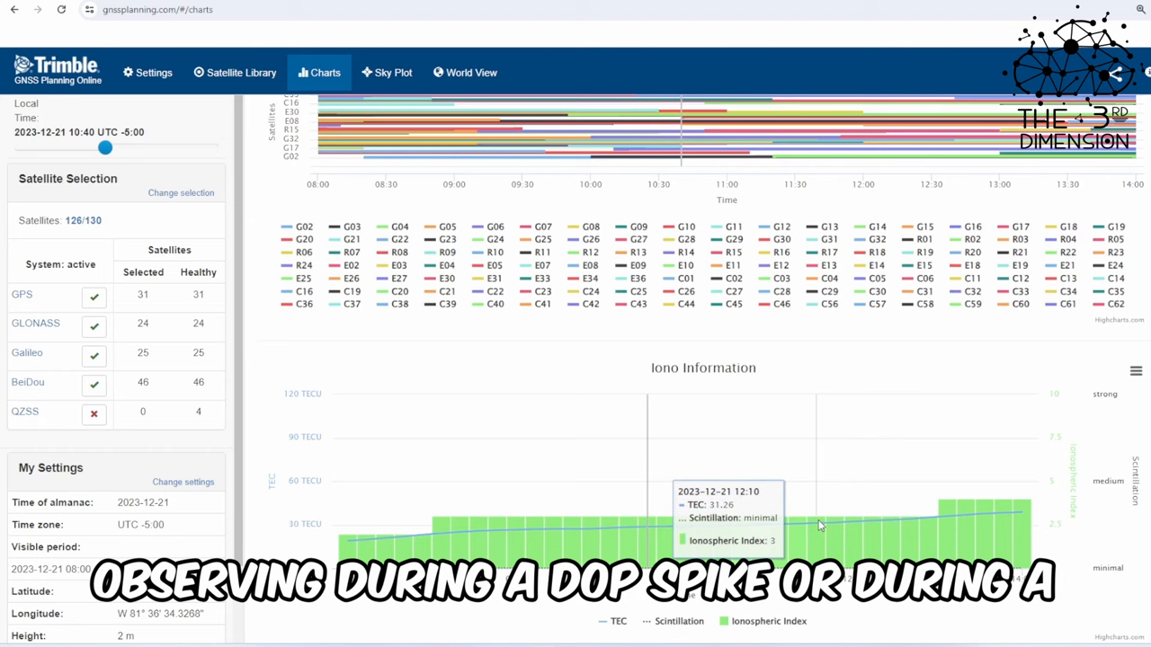
# - Switch from Sky Plot to World View to show satellite ground tracks over TEC
pyautogui.click(386, 73)
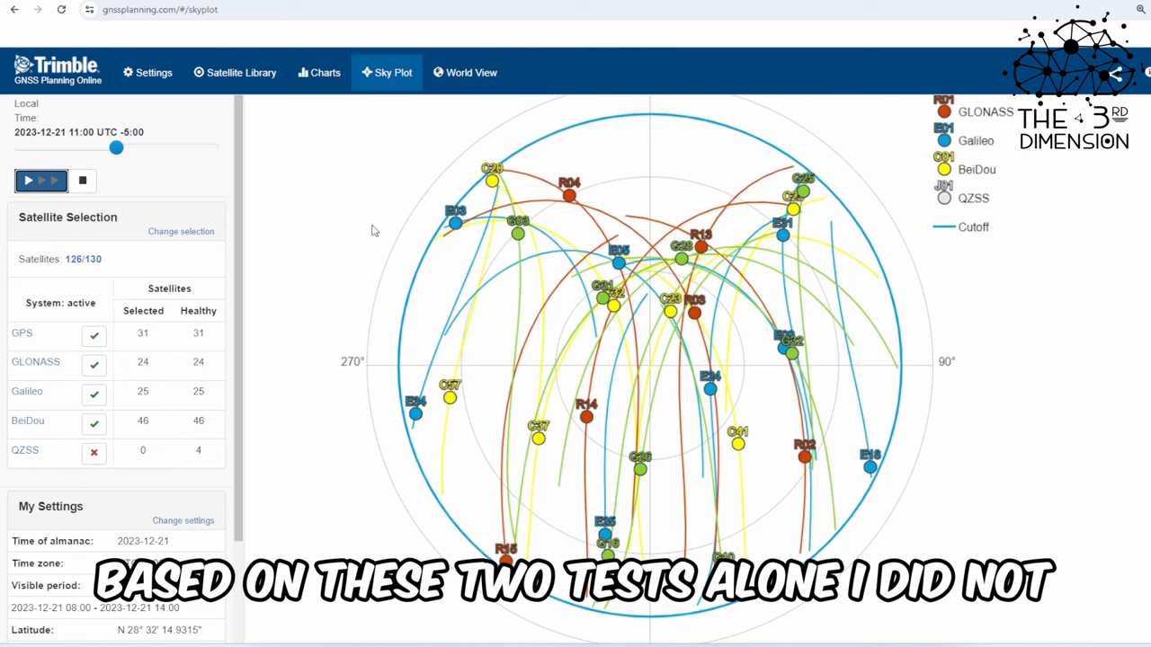
pyautogui.click(465, 71)
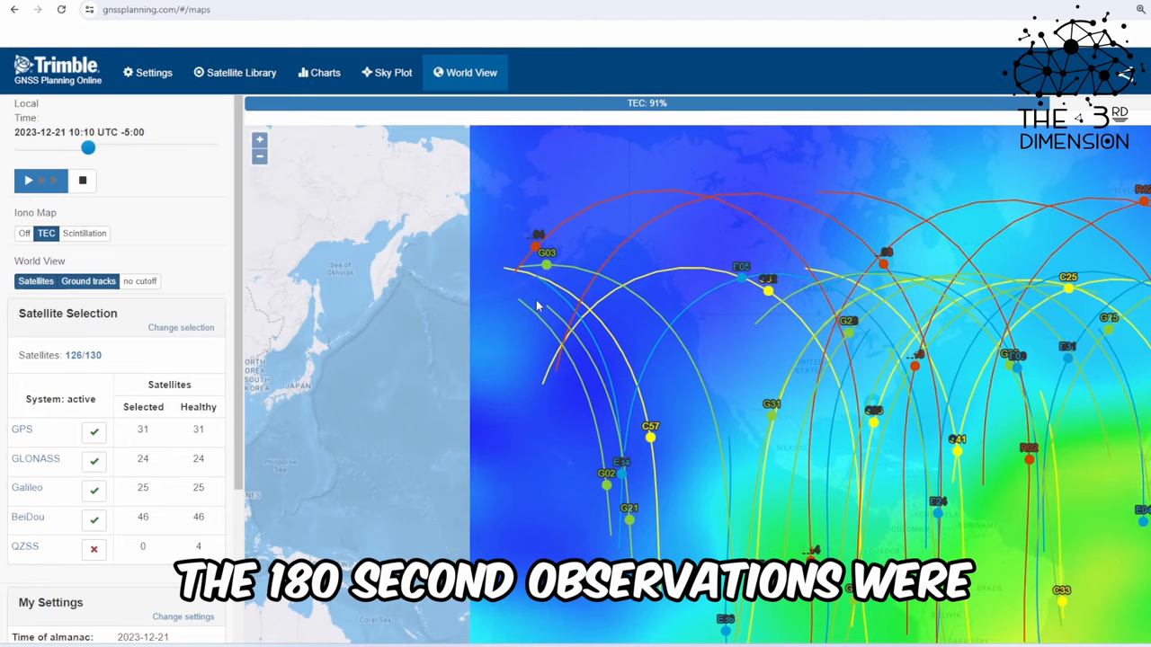
pyautogui.click(83, 233)
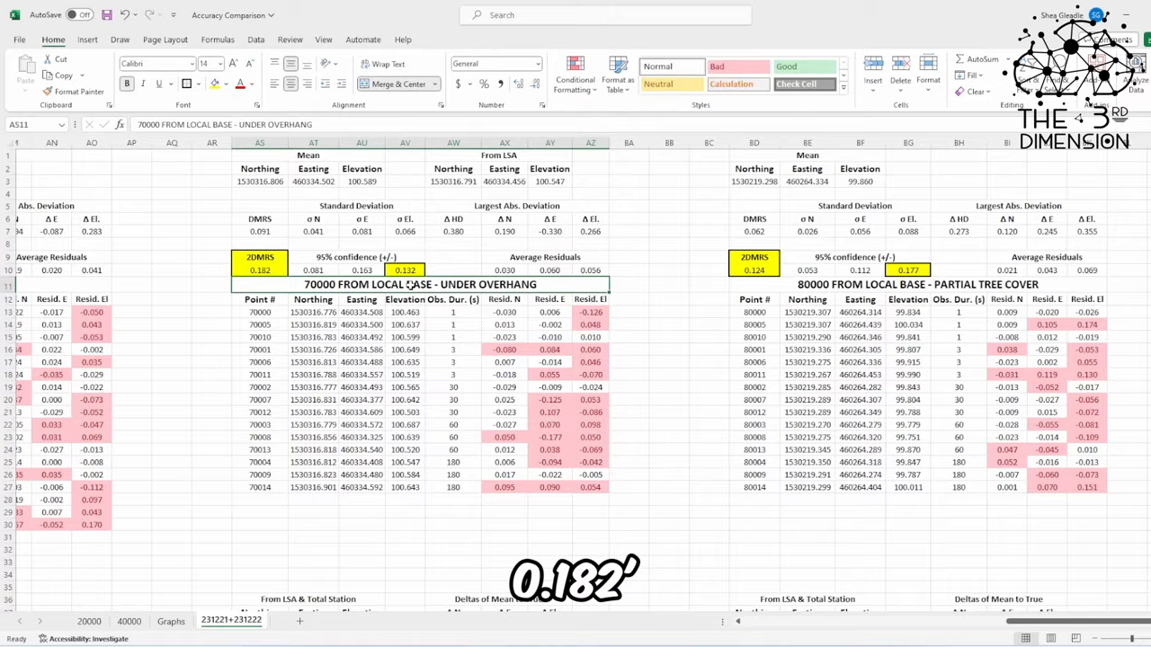
pyautogui.click(404, 269)
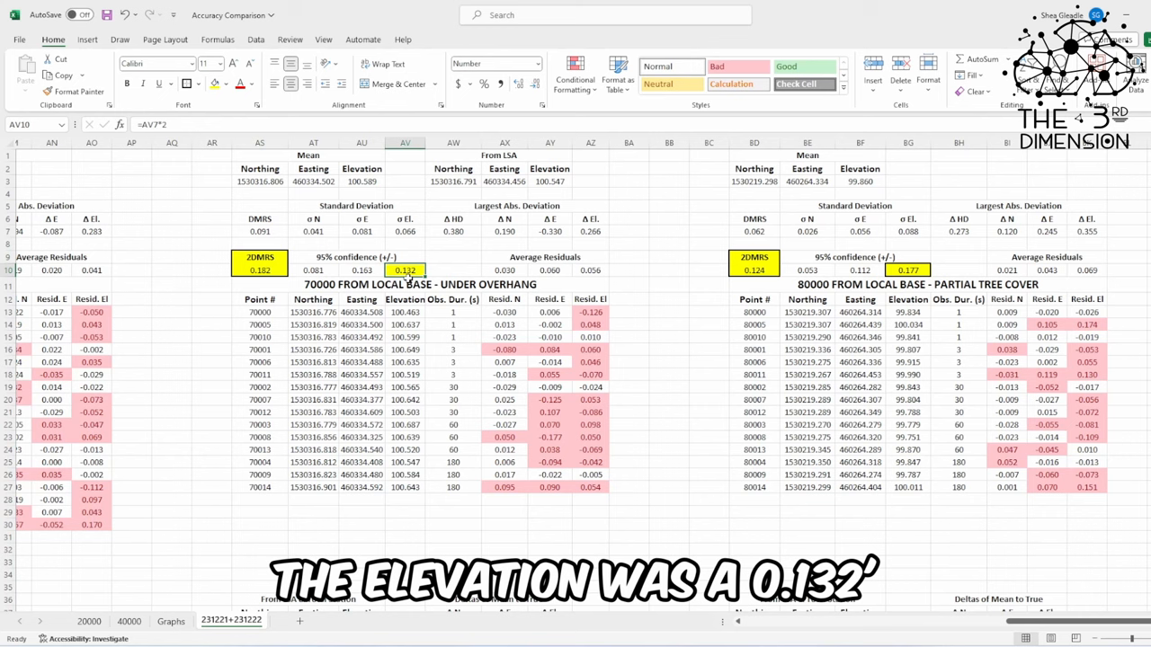
pyautogui.click(754, 270)
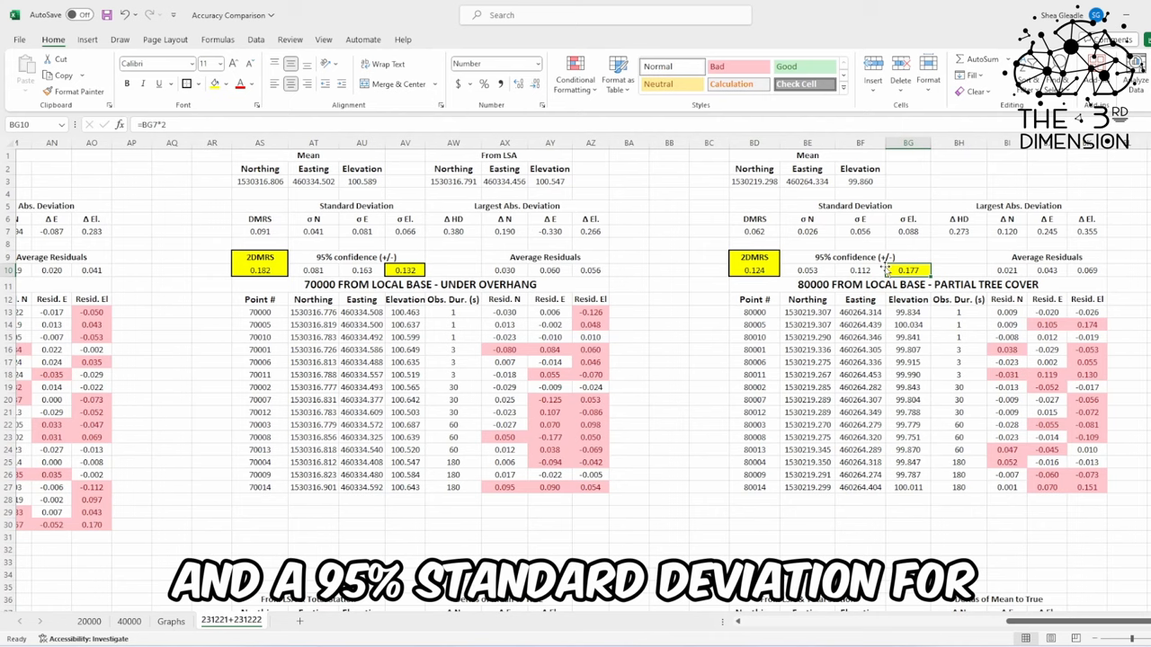
pyautogui.scroll(-3)
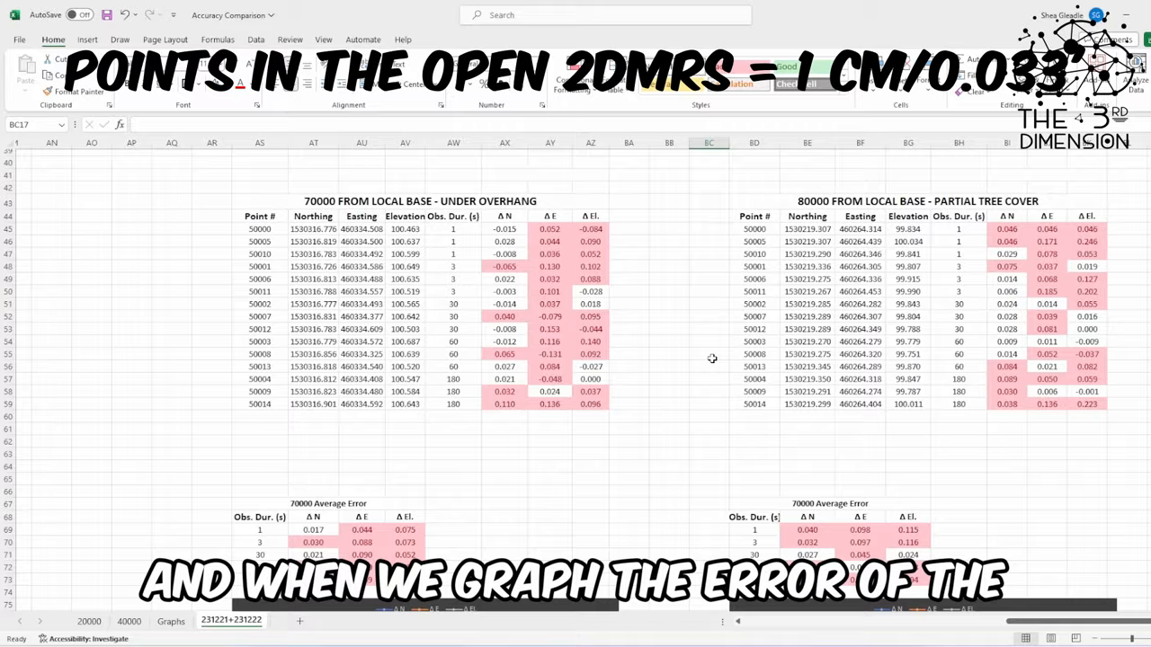
# - Scroll down to rows 40–73 with the 70000/80000 delta and Average Error tables
pyautogui.scroll(-3)
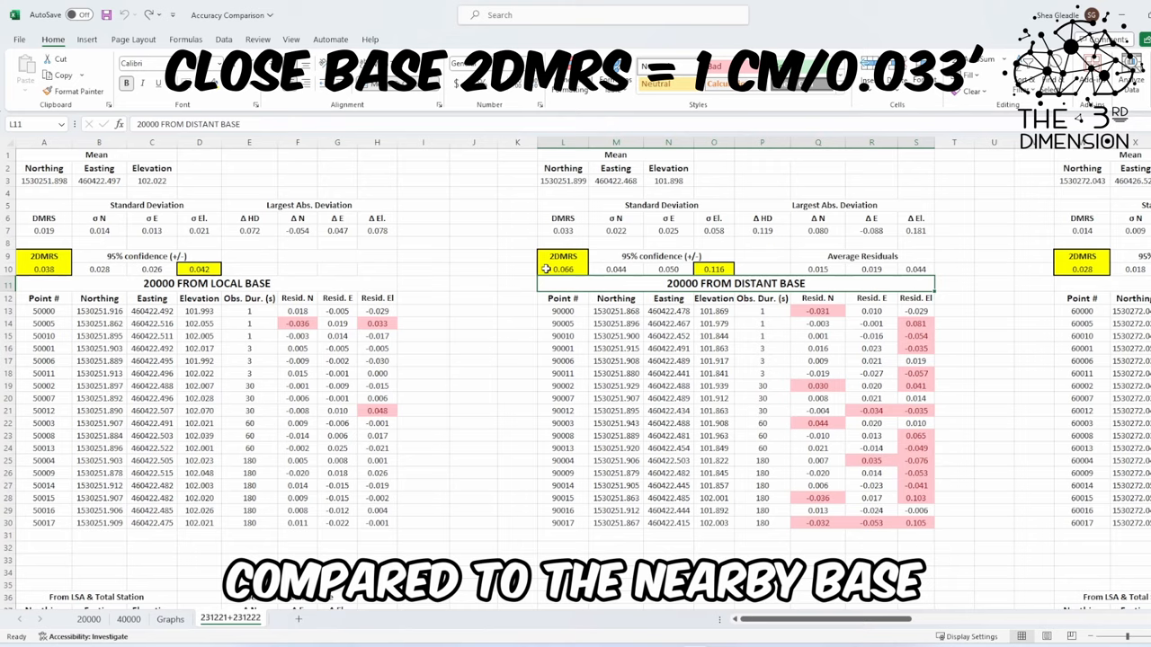
# - Inspect cell O10's =O7*2 formula, then scroll right to the 40000 FROM LOCAL BASE table
pyautogui.click(43, 269)
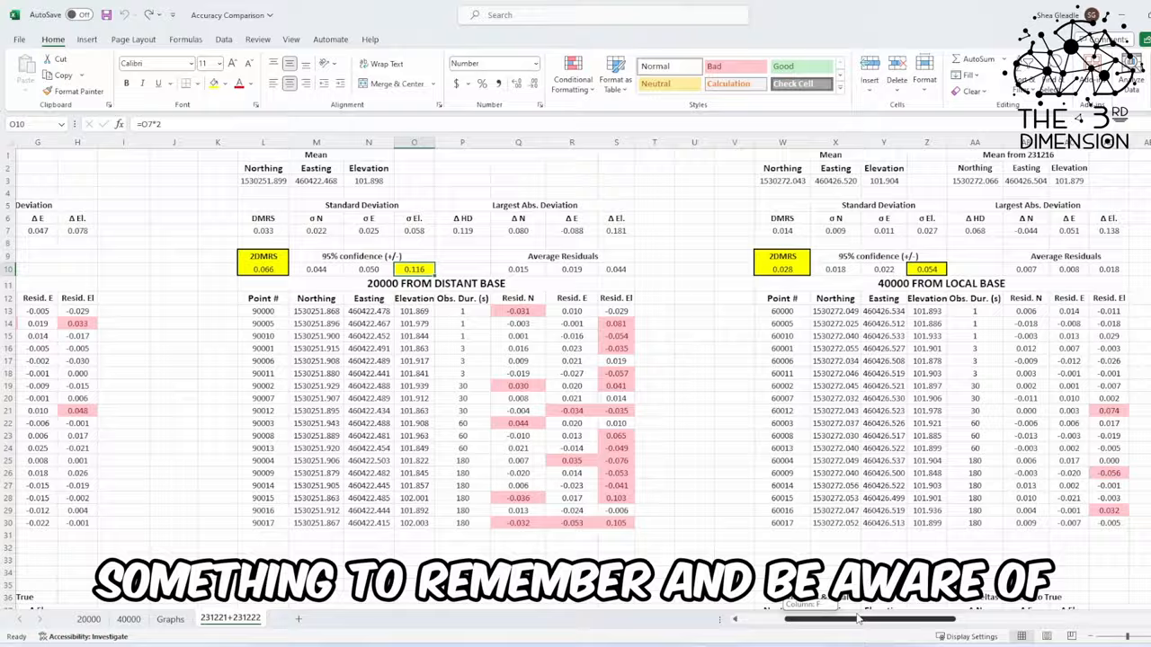
pyautogui.hscroll(3)
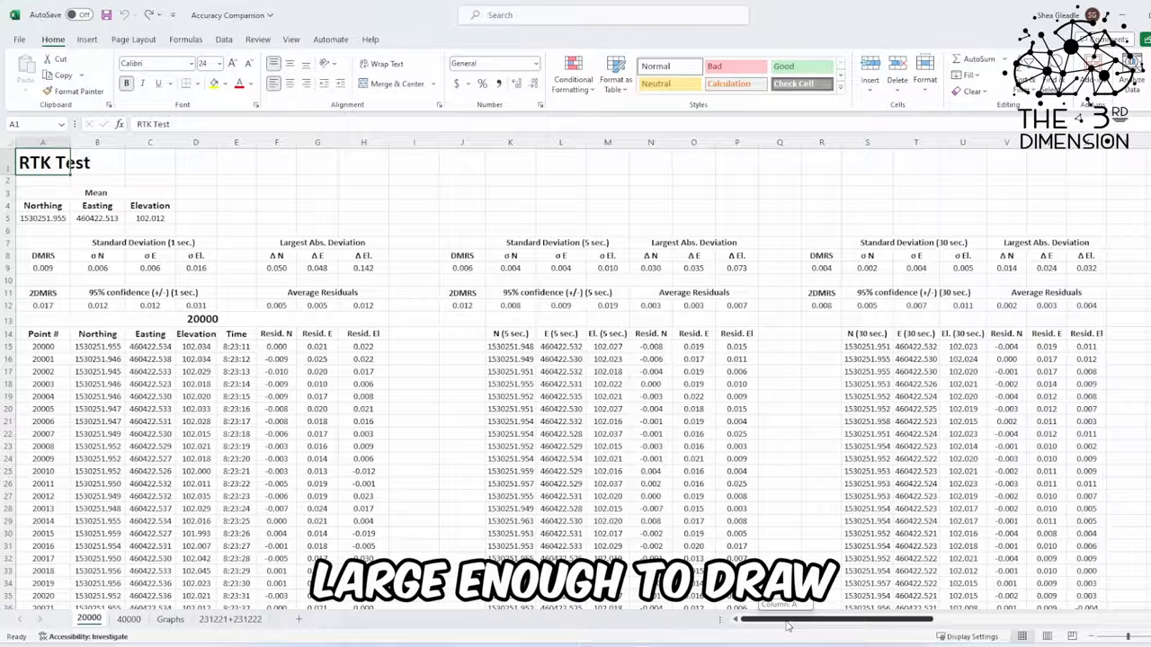
# - Scroll the 20000 sheet down to around row 6000 of RTK readings
pyautogui.scroll(-3)
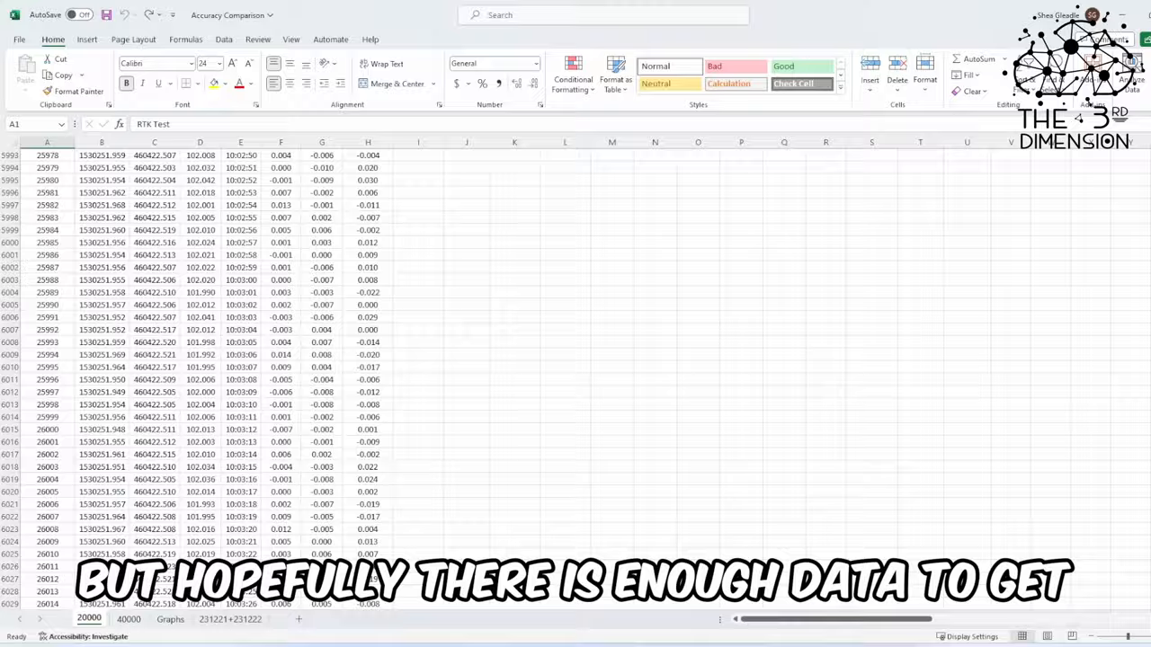
pyautogui.click(128, 619)
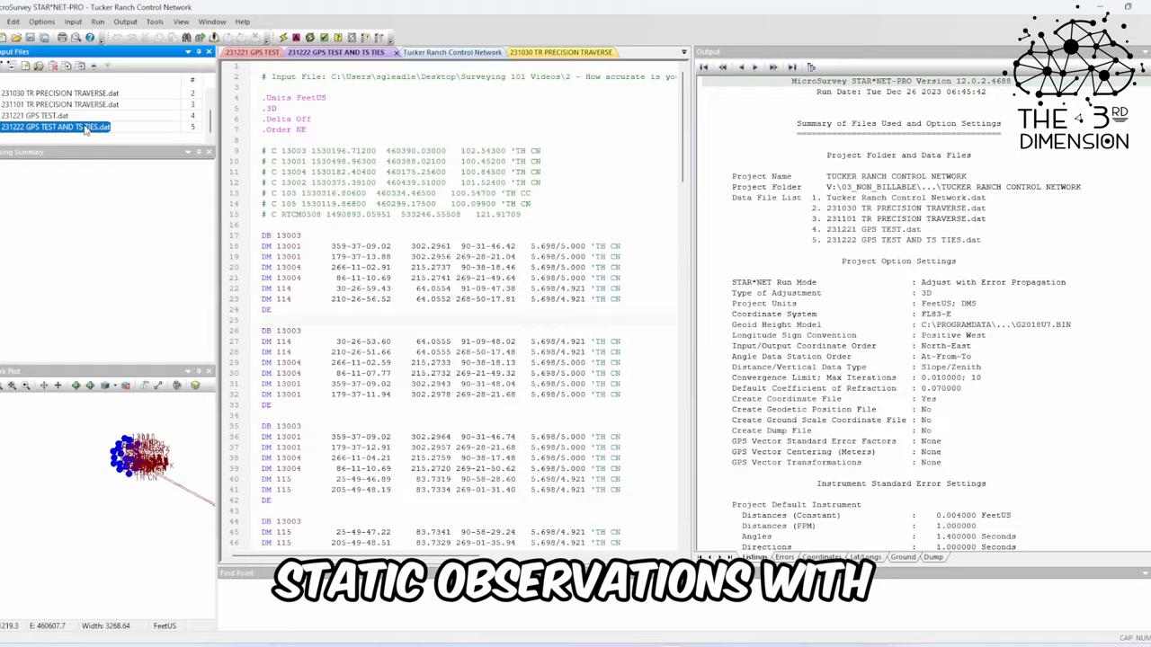
# - Scroll through the observations in 231222 GPS TEST AND TS TIES.dat
pyautogui.scroll(-3)
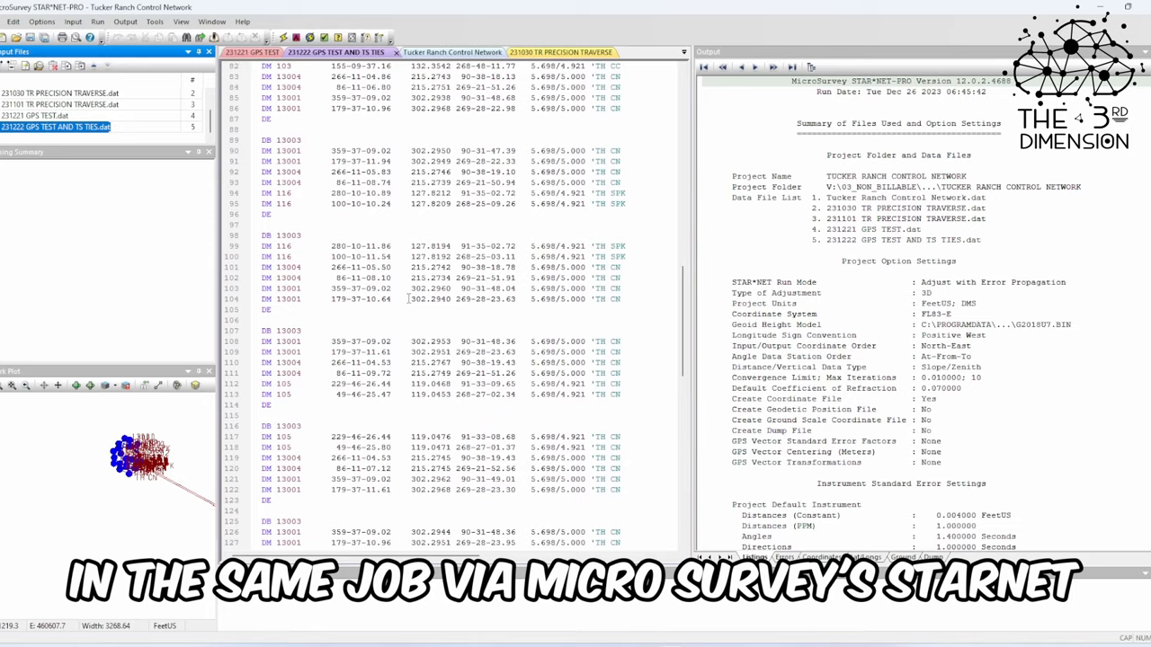